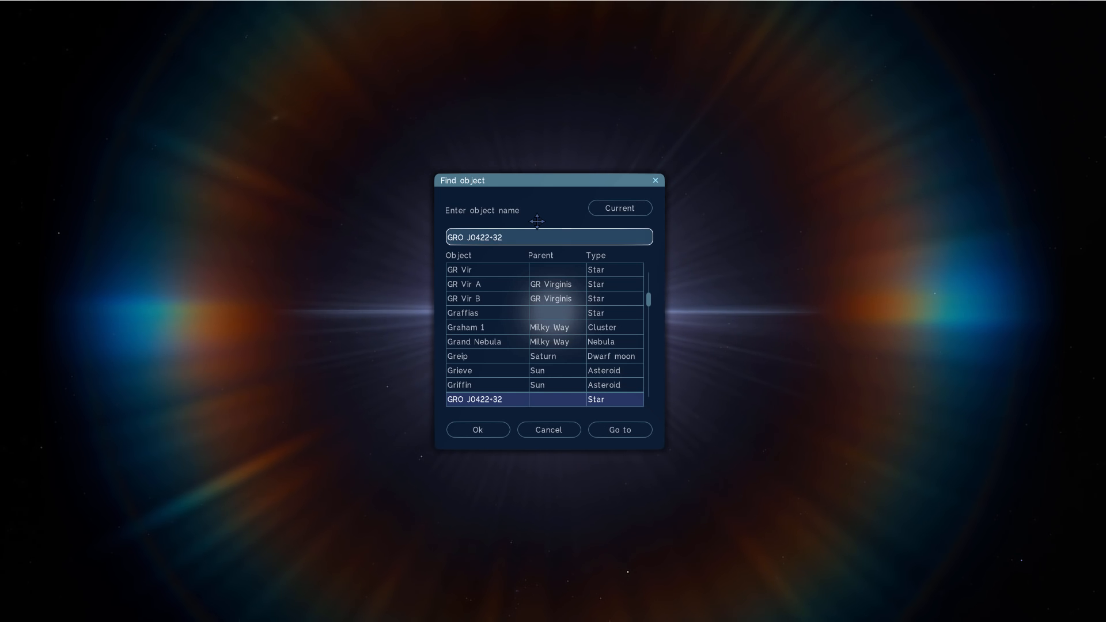
- Search 'xte j1650', choose XTE J1650-500 from the results and fly to it
type("xte j1650")
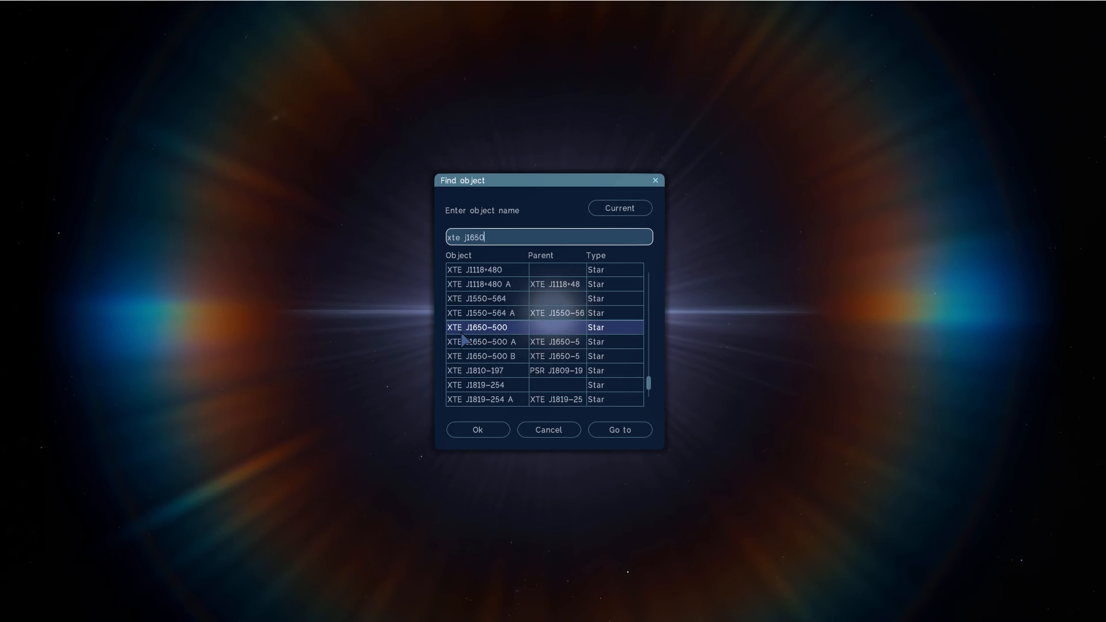
left_click(477, 326)
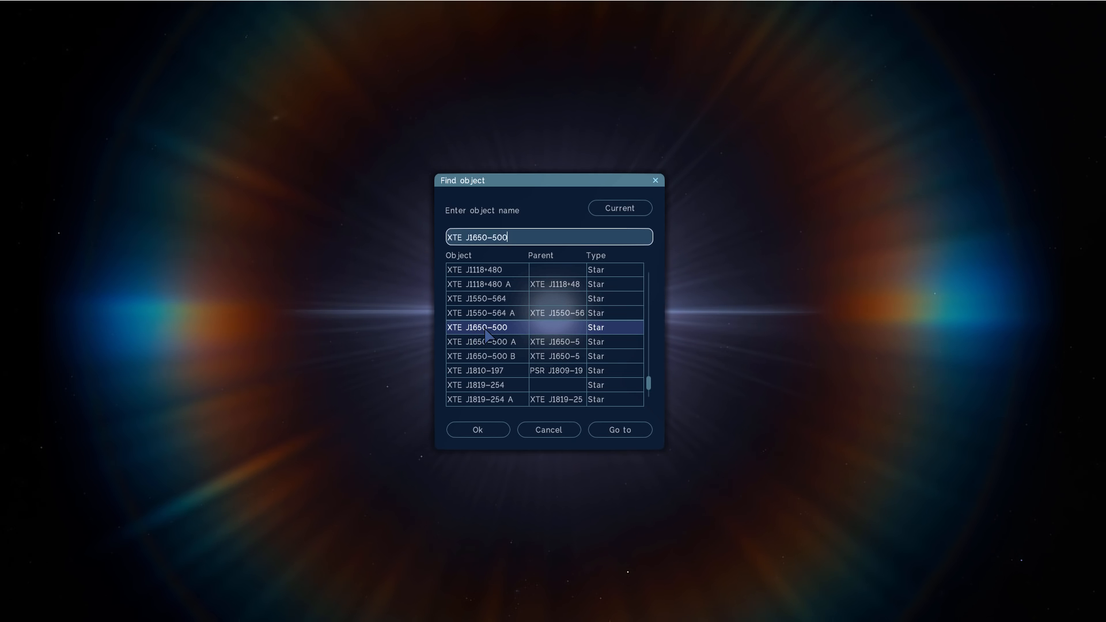
left_click(618, 429)
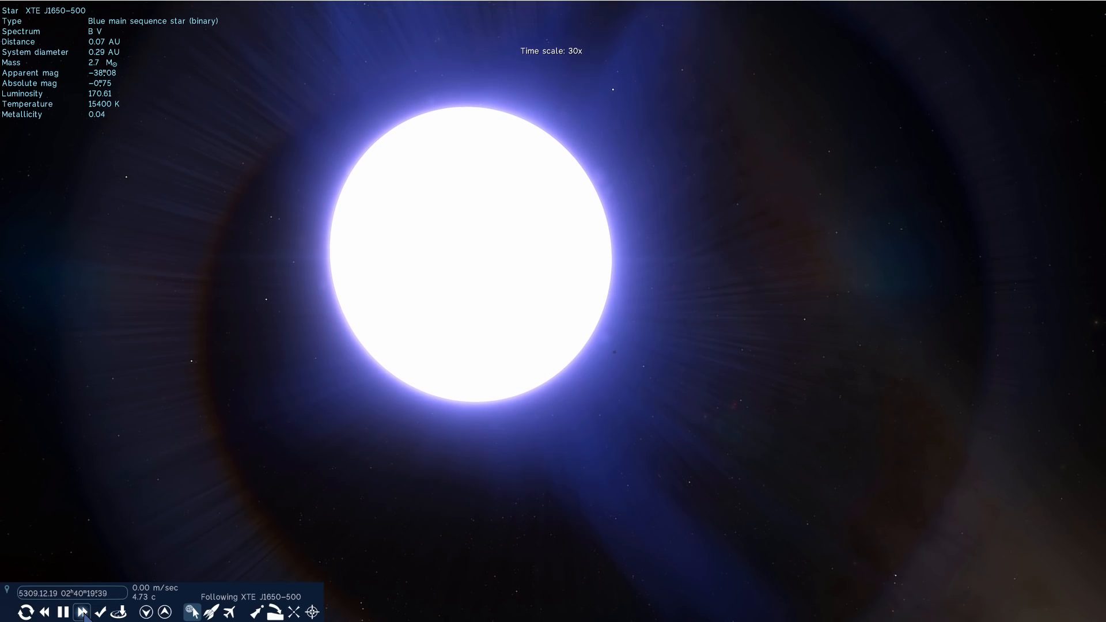
- From the system's member thumbnails, switch to black hole XTE J1650-500 A with its accretion disk
left_click(80, 612)
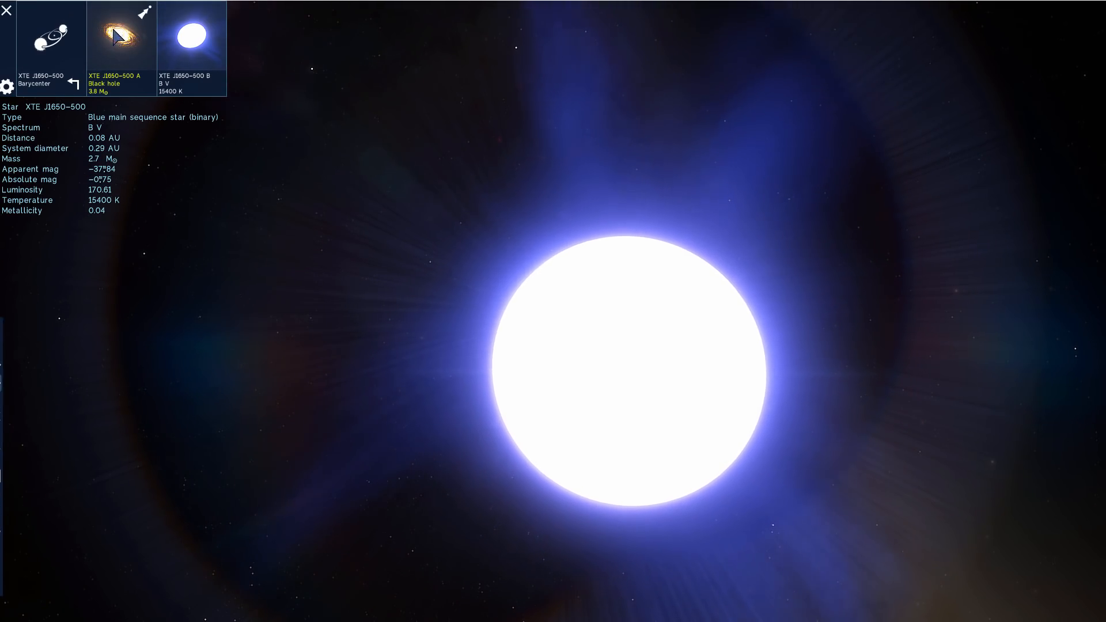
left_click(121, 46)
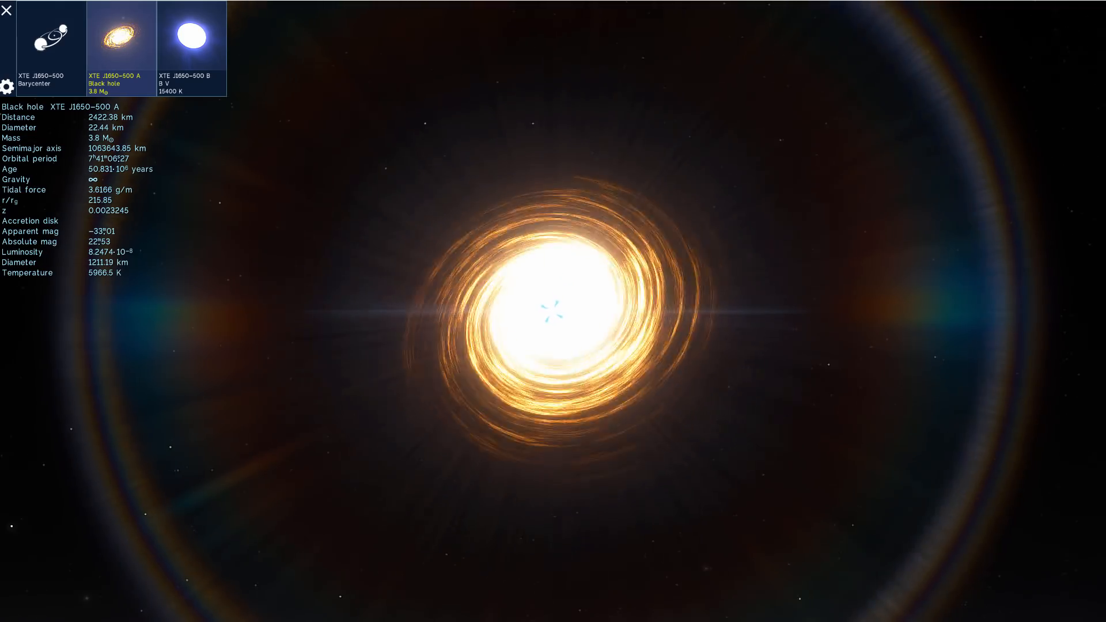
left_click(190, 39)
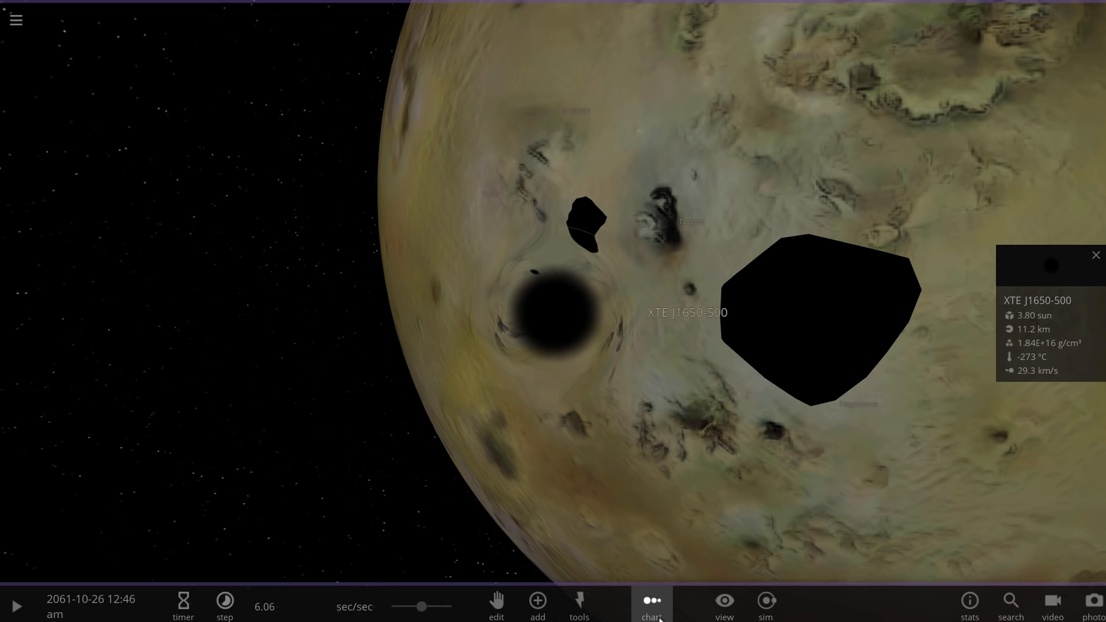
- Show the 1D Radius chart placing XTE J1650-500 beside the 14.0 km moon Ananke
left_click(649, 605)
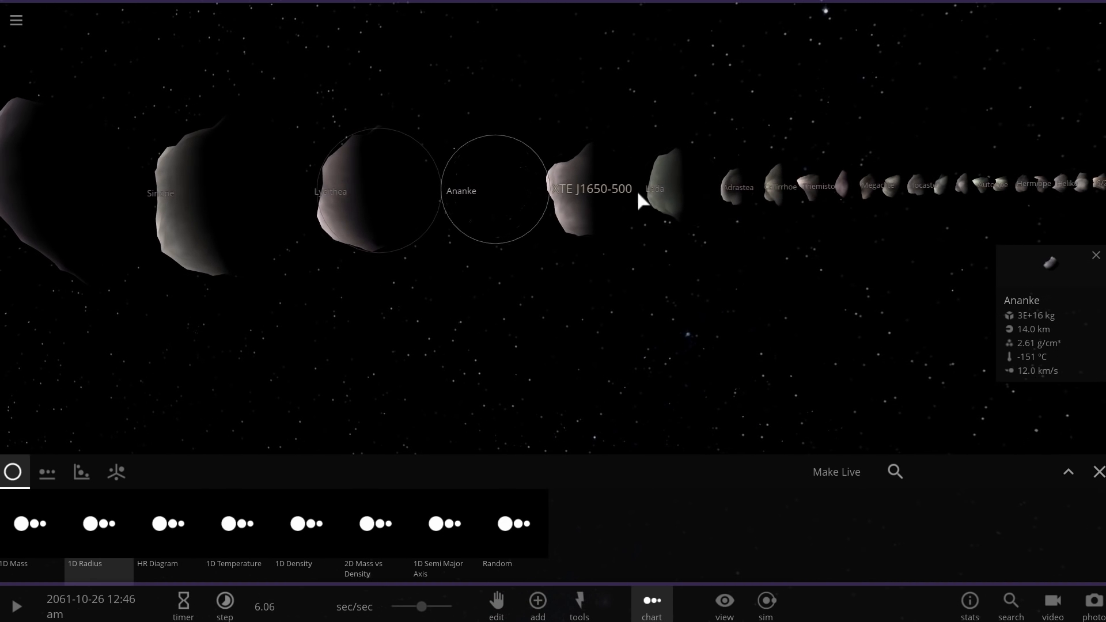
- Leave the radius chart for the regular space scene with Jupiter's details shown
left_click(680, 188)
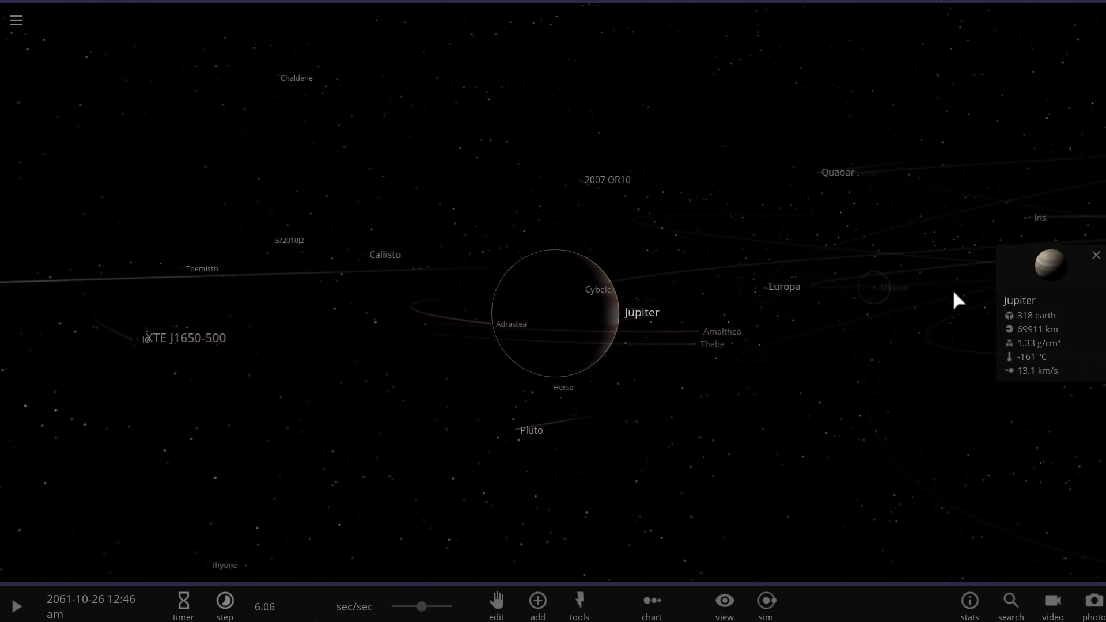
- Centre the view on XTE J1650-500 and raise the step to 8.14 sec/sec
left_click_drag(958, 299, 399, 332)
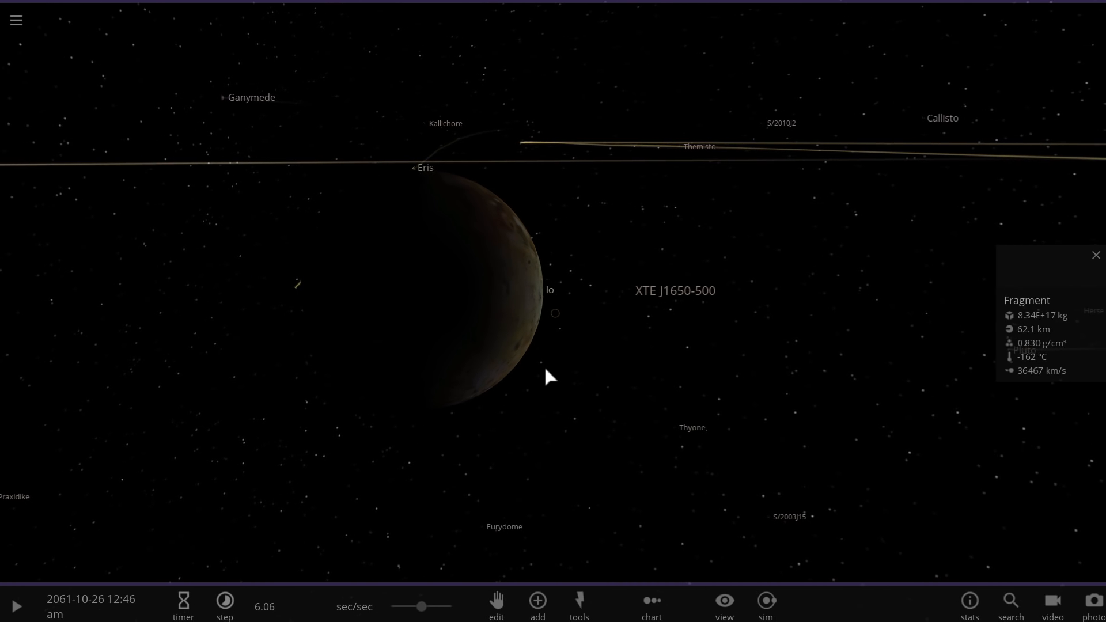
key("space")
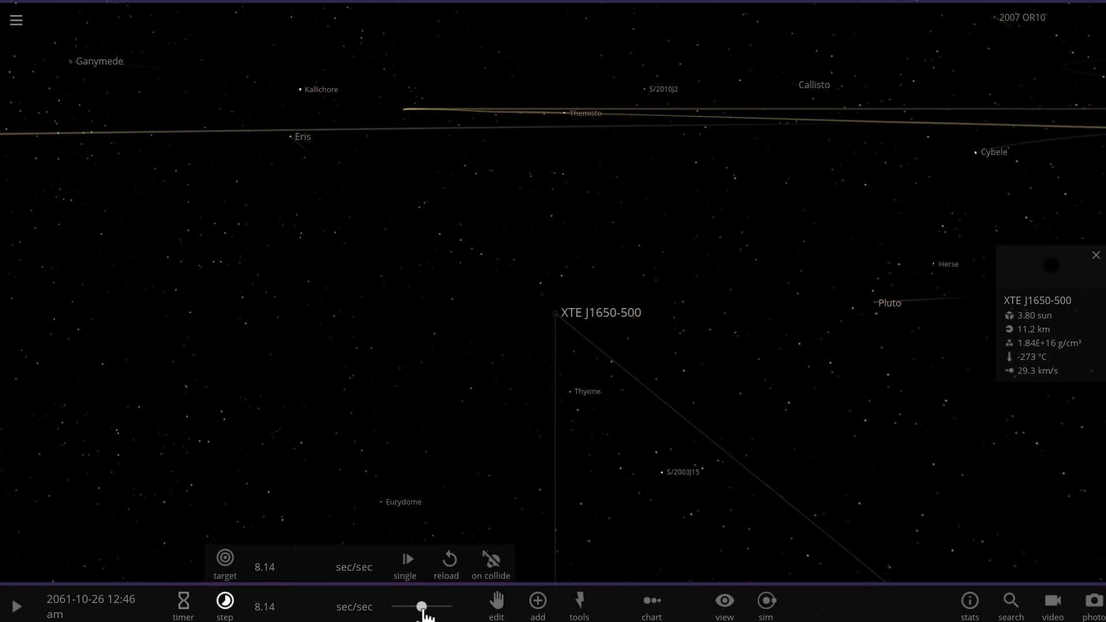
- Run the simulation until Jupiter is consumed, then show Jupiter's mass reading 0.0 kg
left_click(15, 605)
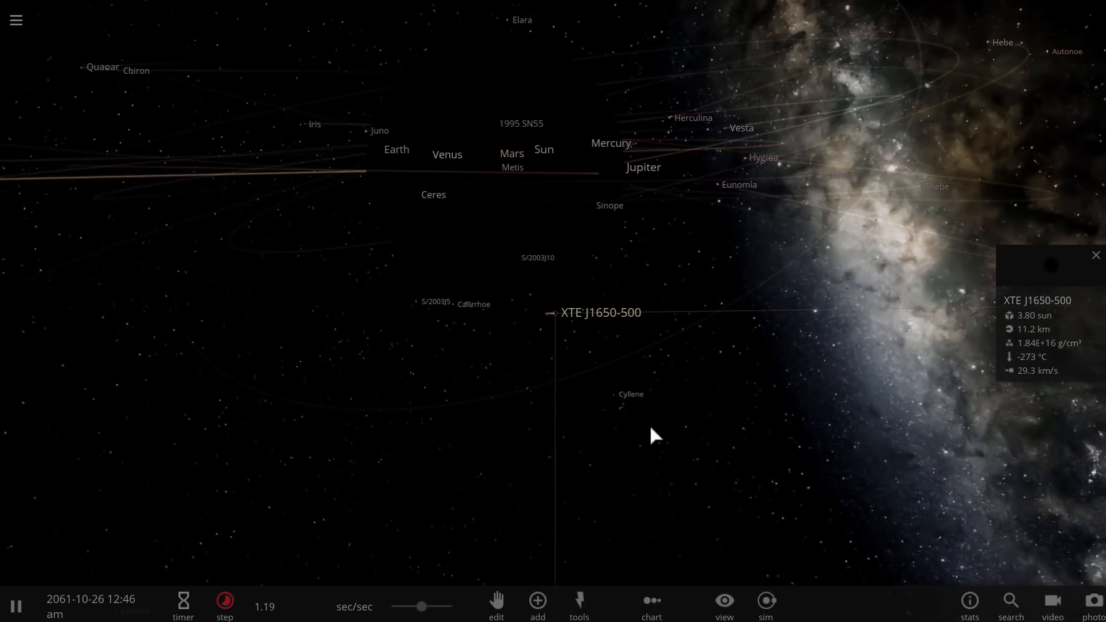
left_click_drag(422, 606, 422, 606)
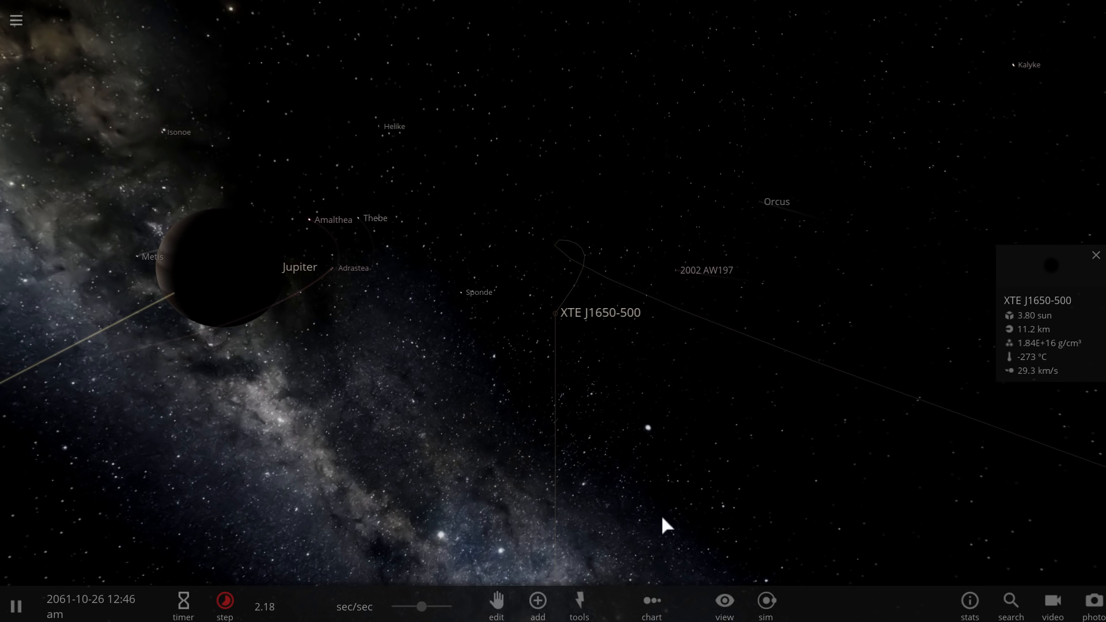
left_click(577, 606)
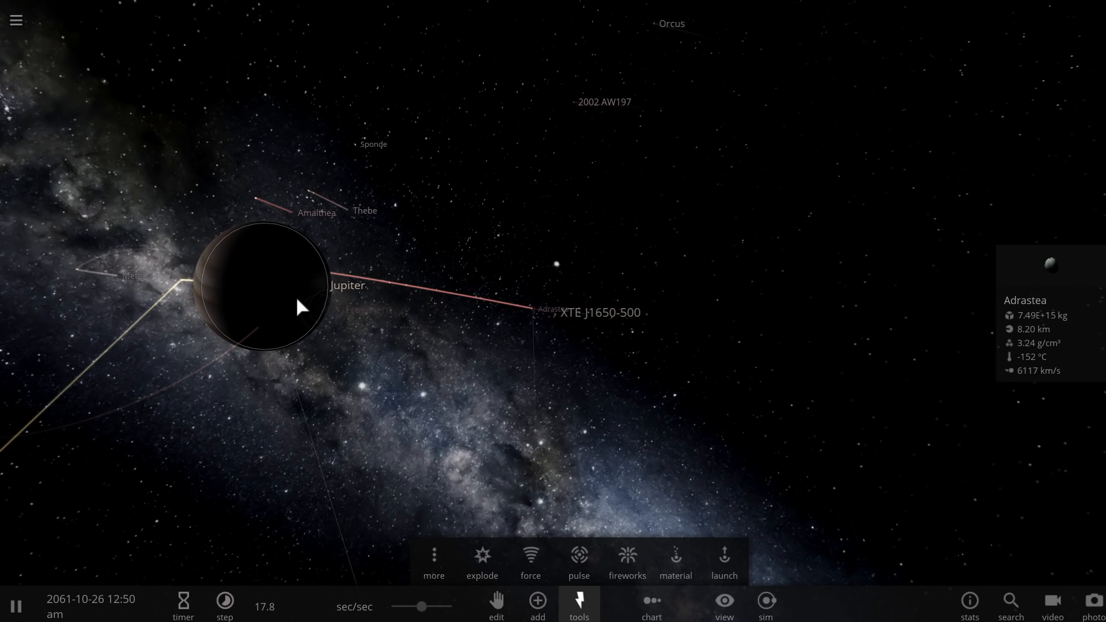
left_click(296, 306)
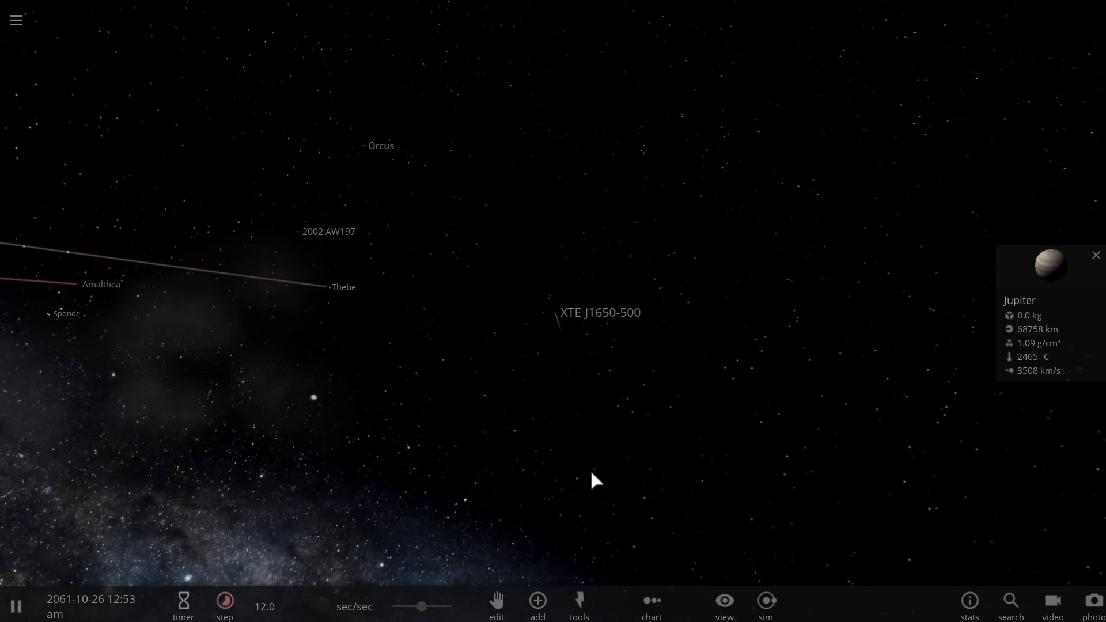
- Pull back past Jupiter's scattered moons, check Pasiphae, and run time at 2.46 days/sec near the inner planets
left_click_drag(595, 482, 395, 468)
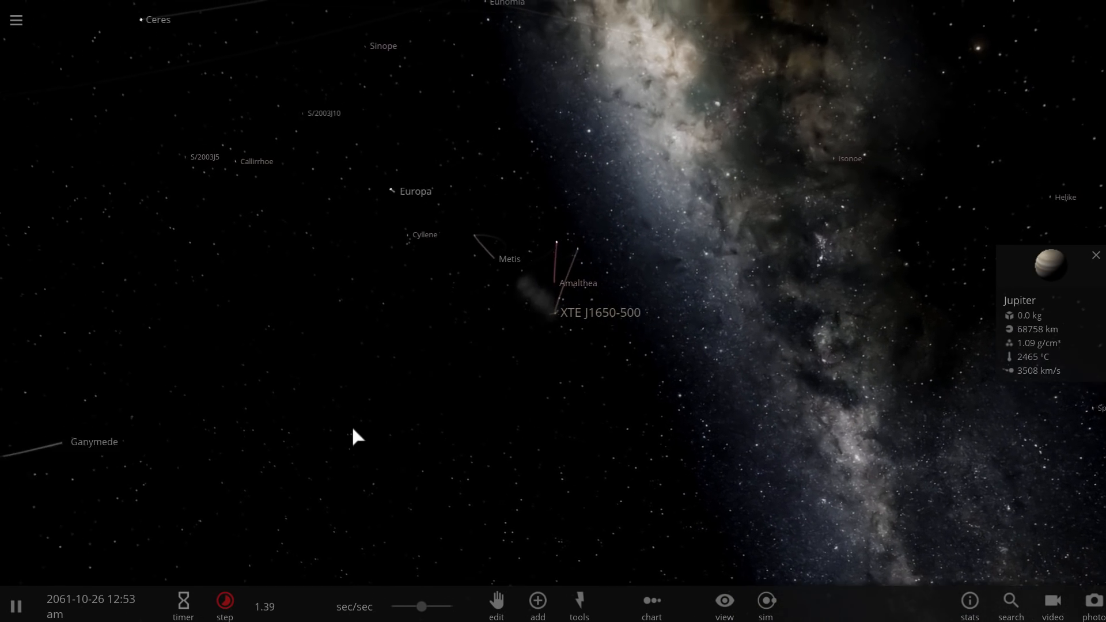
left_click_drag(422, 606, 423, 606)
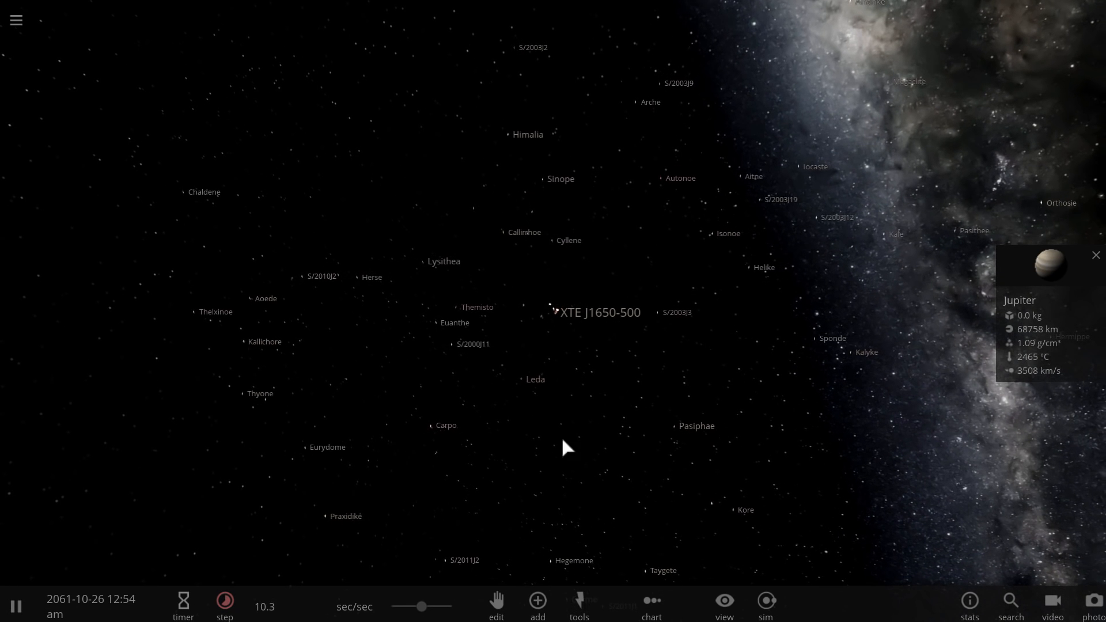
left_click(696, 427)
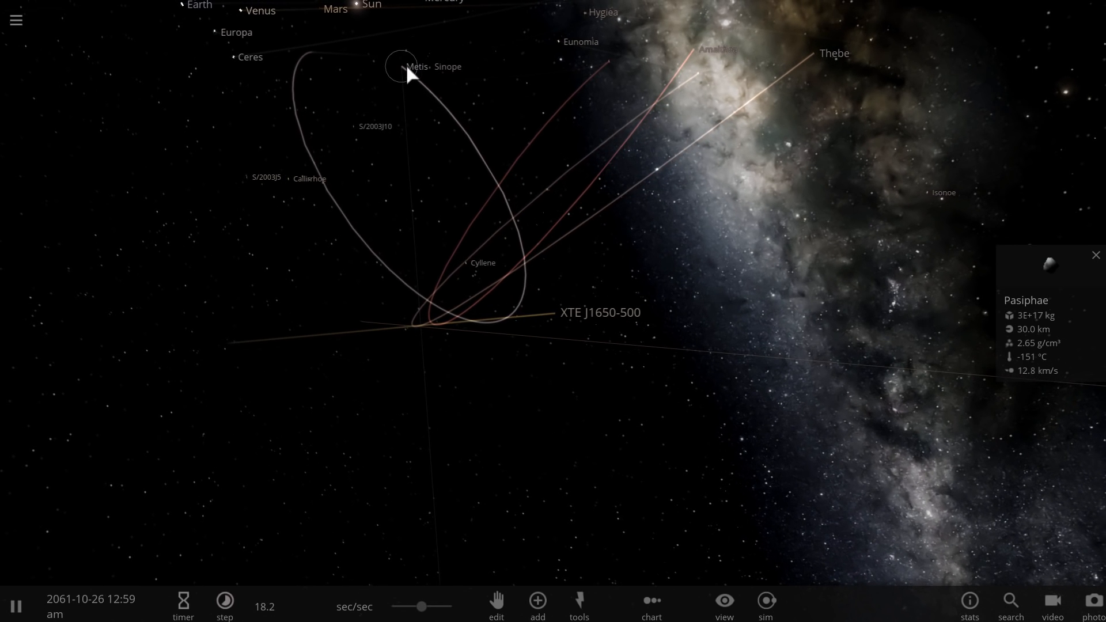
left_click(402, 64)
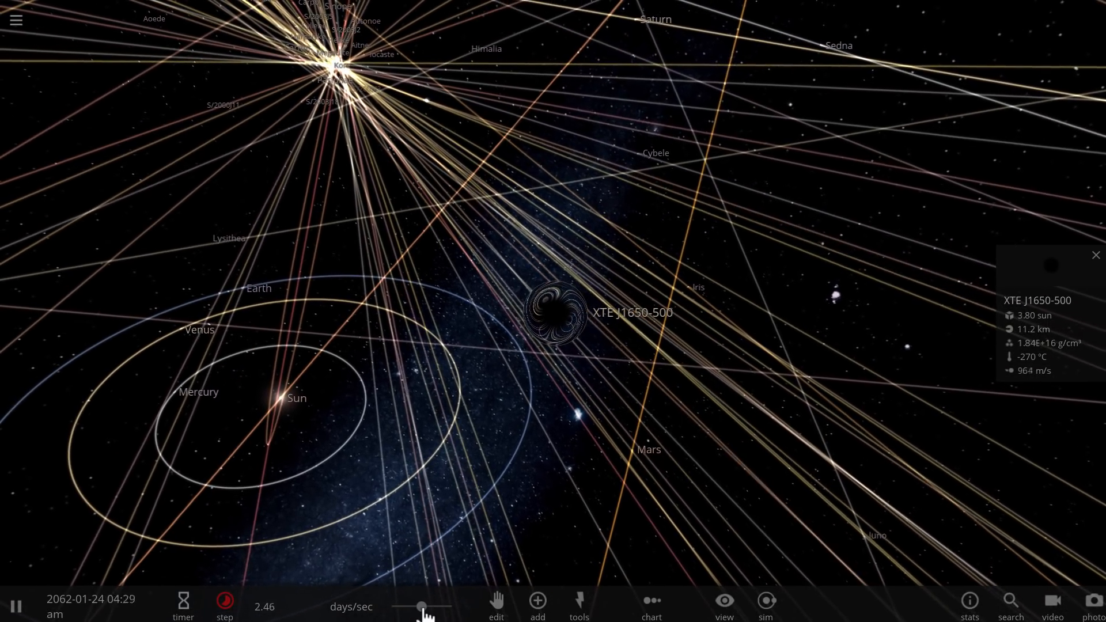
- Slow time to about 4.02 hours/sec and tilt in close to see trails warping around XTE J1650-500
left_click_drag(420, 605, 433, 605)
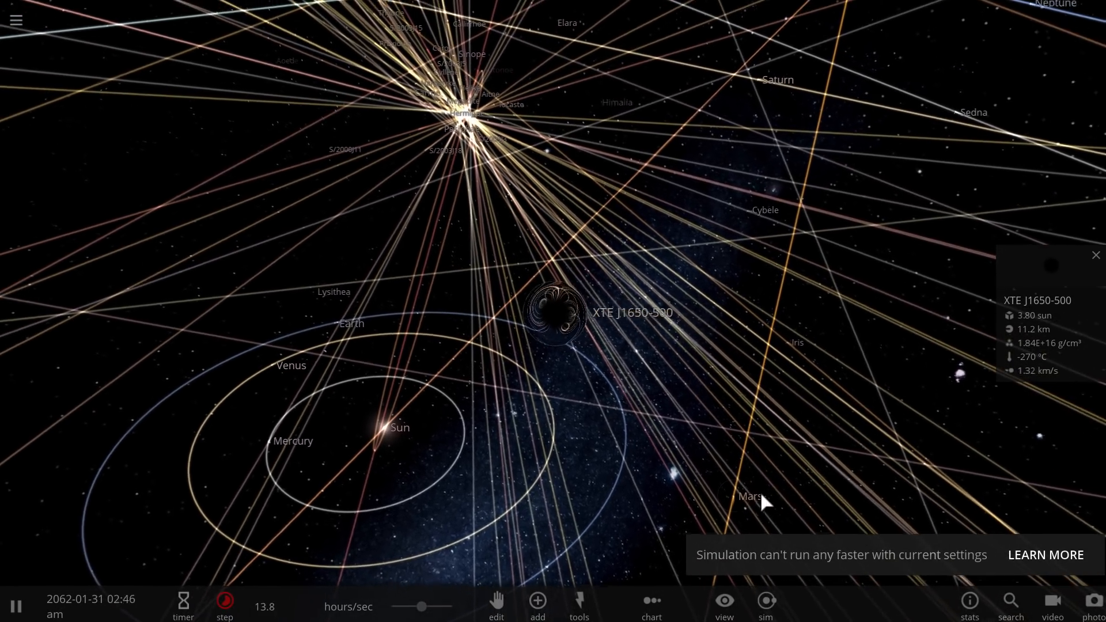
left_click_drag(423, 607, 423, 607)
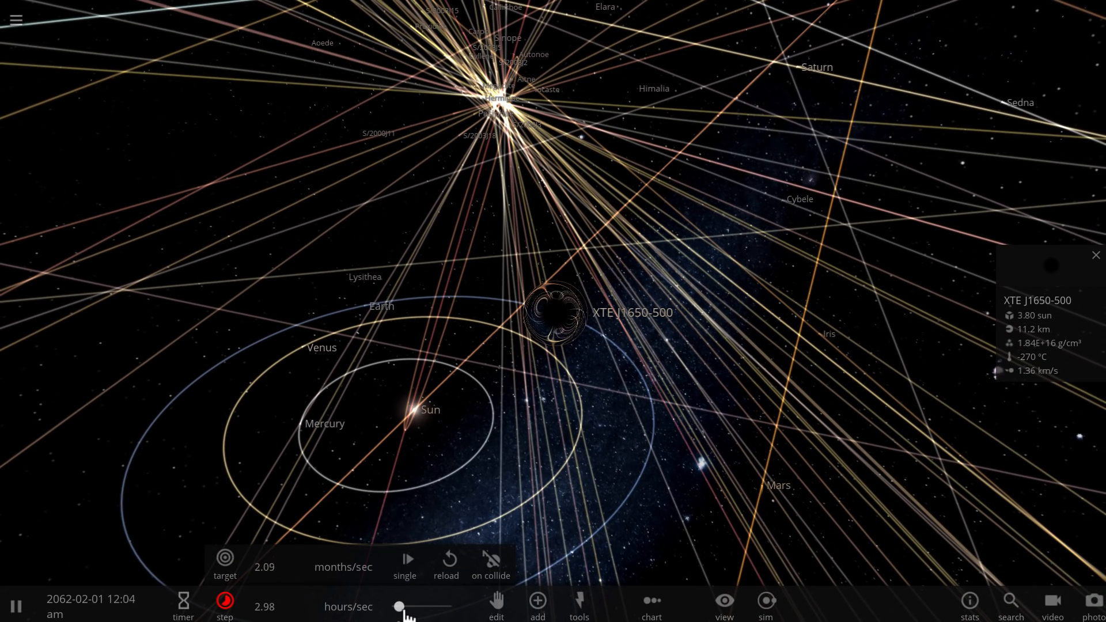
left_click_drag(401, 607, 422, 607)
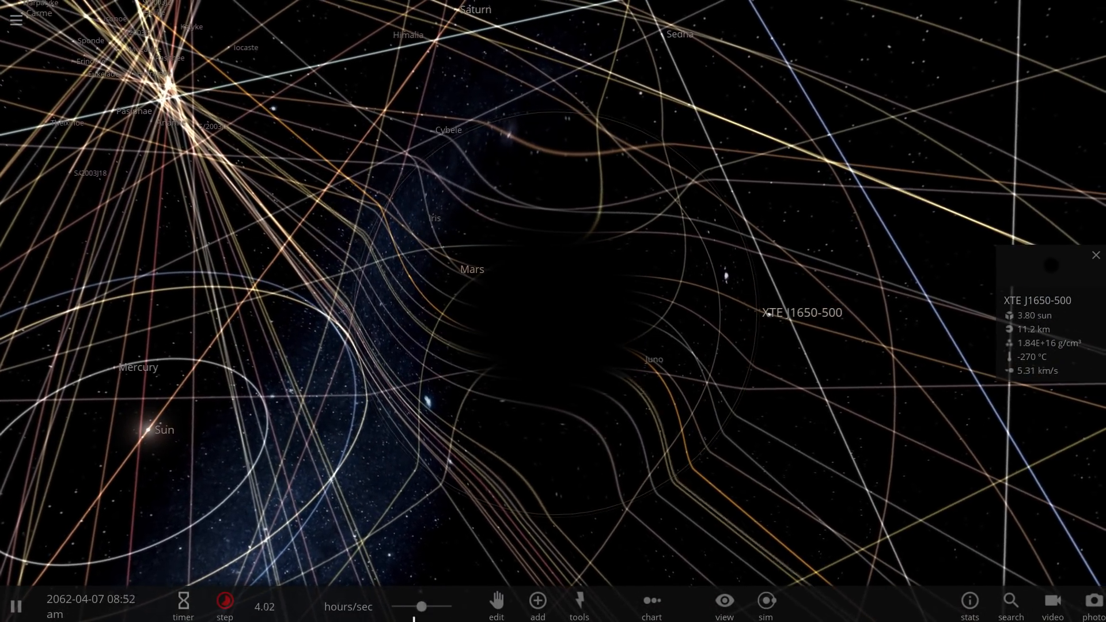
- Nudge speed to 7.07 hours/sec and resume the simulation with the black hole beside the Sun
left_click_drag(423, 607, 419, 608)
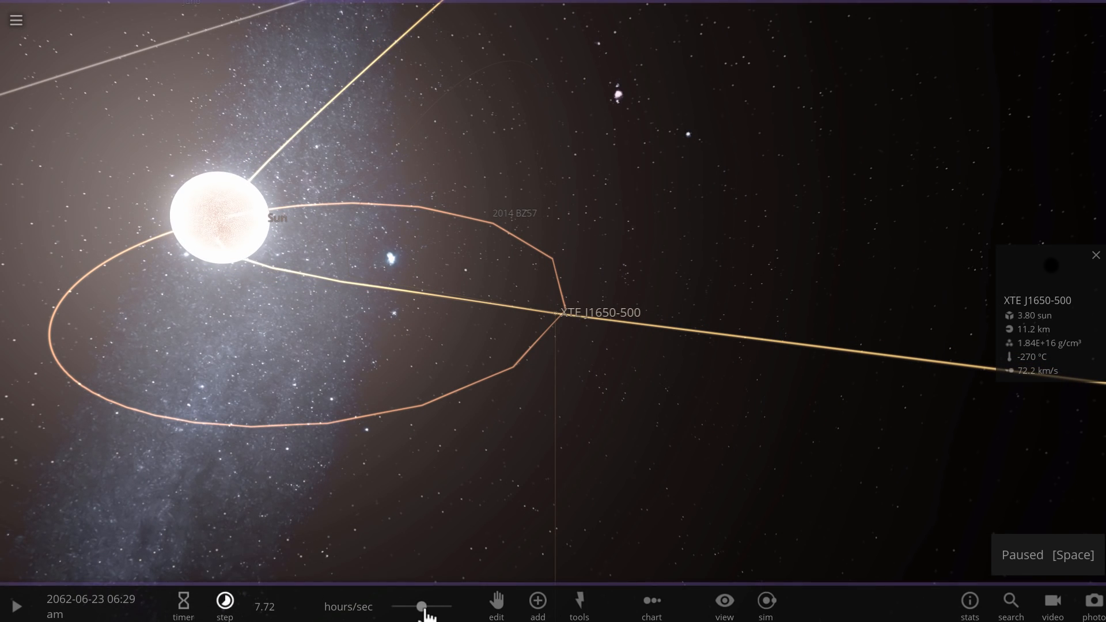
left_click(15, 607)
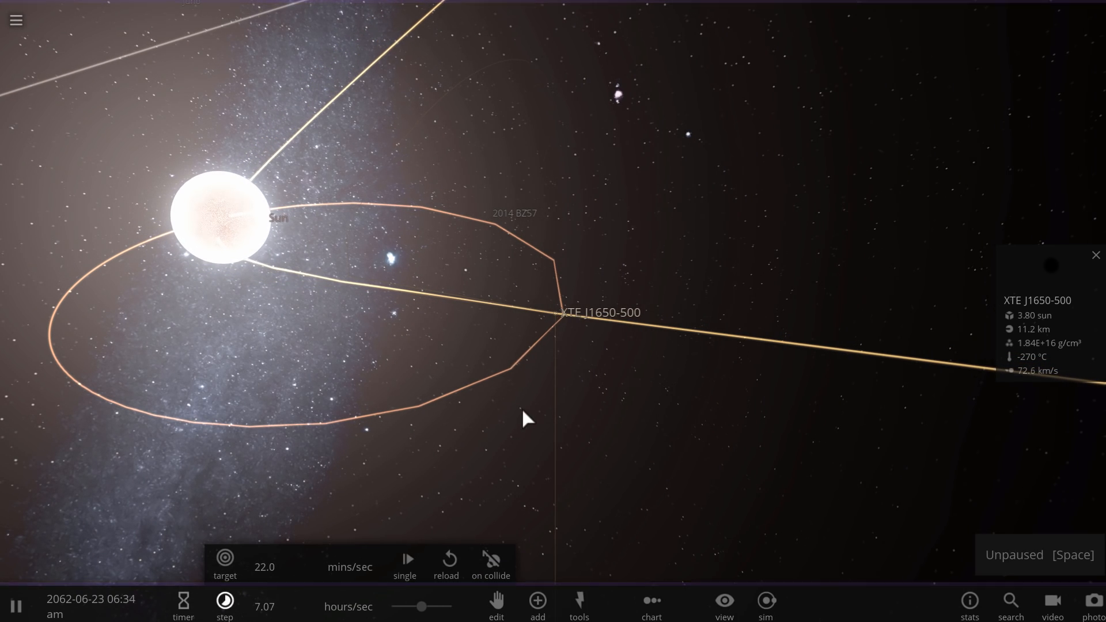